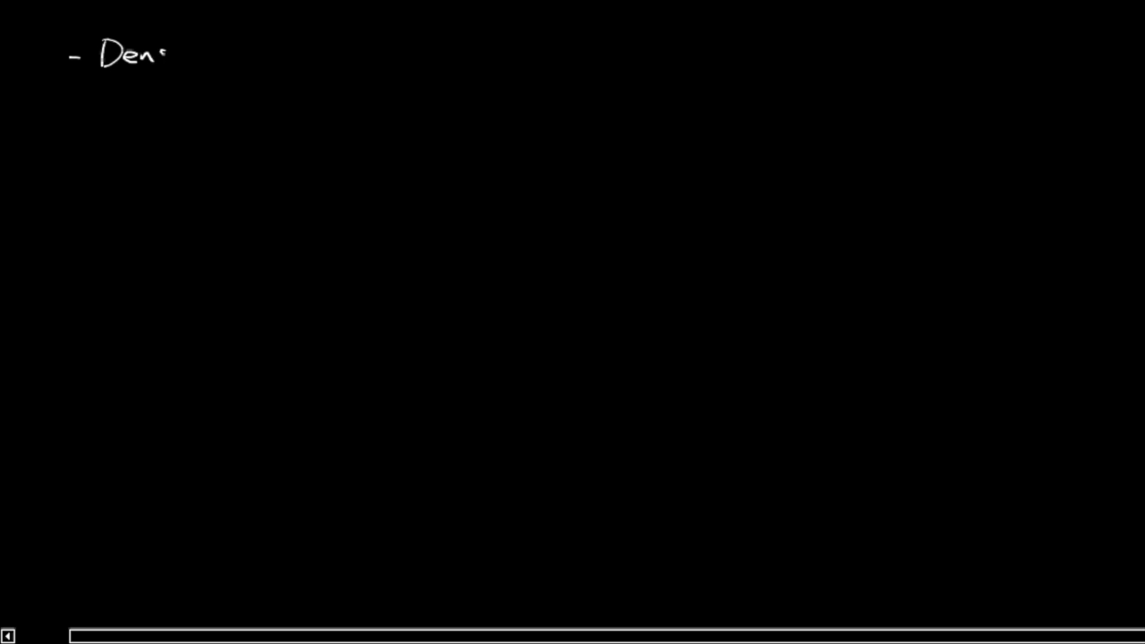
# Write the list items "- Density" and "- Young's modulus. "Stiffness"" at the top left.
pyautogui.write('sity')
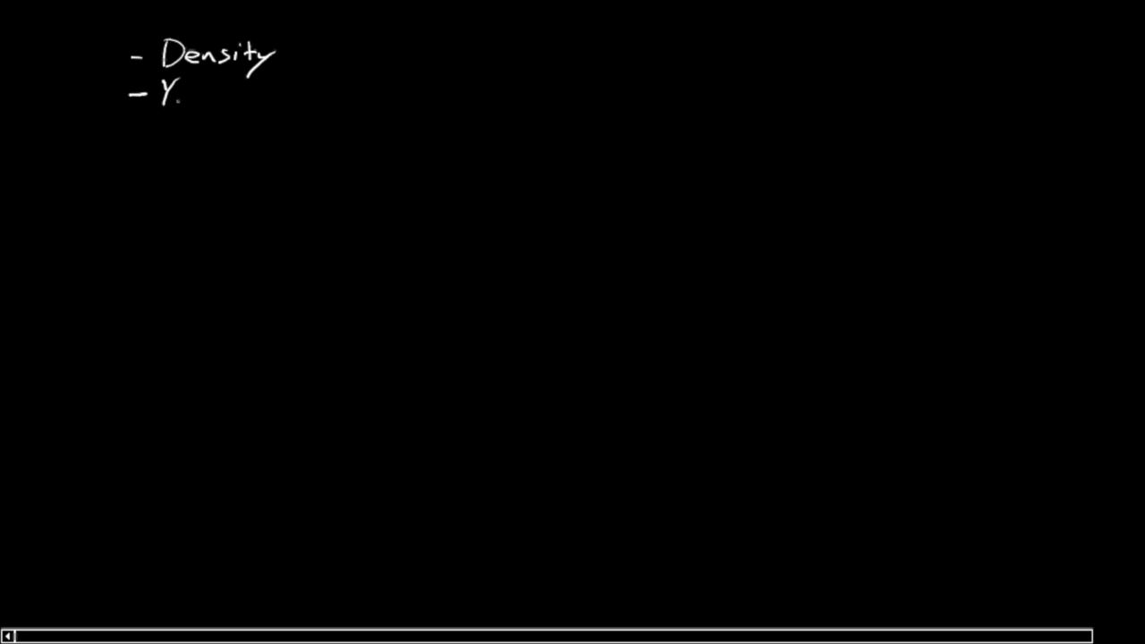
pyautogui.write("Young's moddus.")
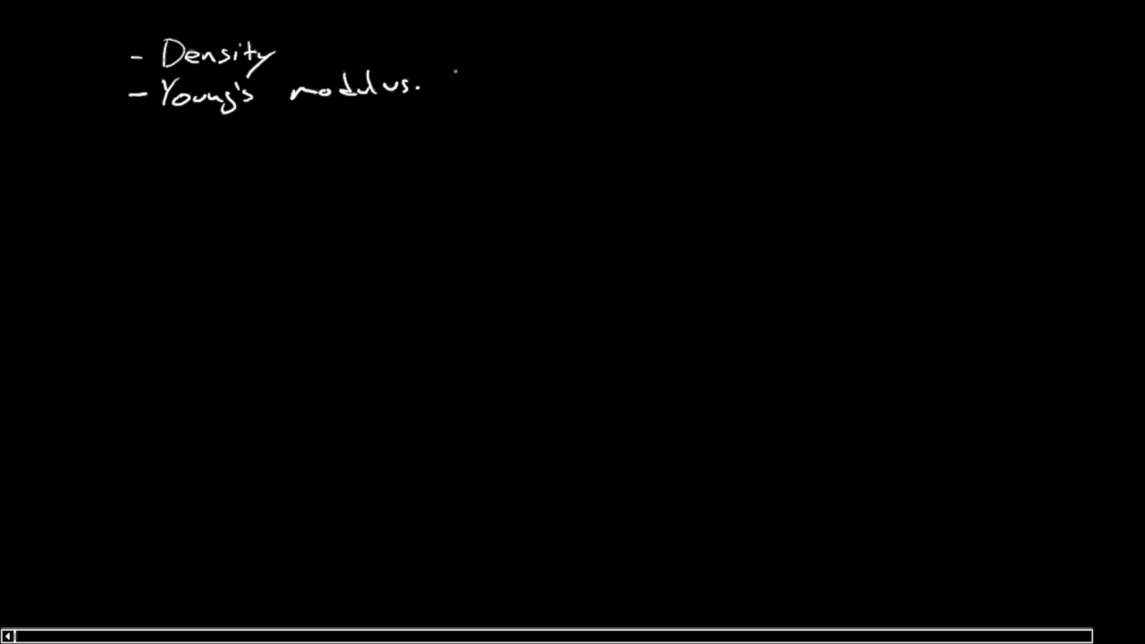
pyautogui.click(469, 75)
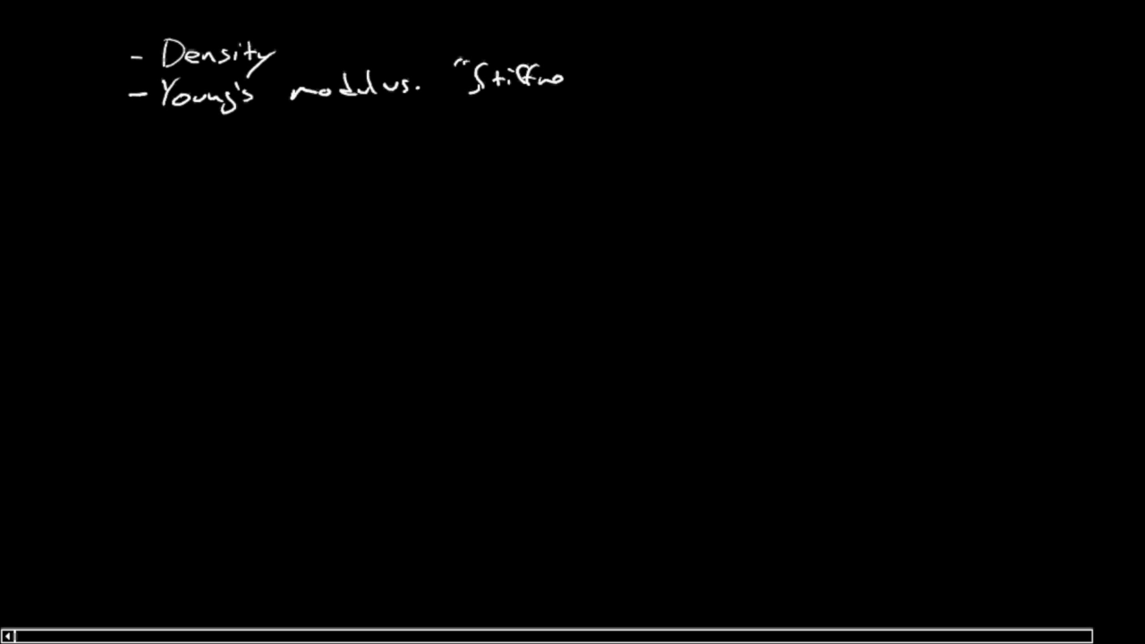
pyautogui.write('ness"')
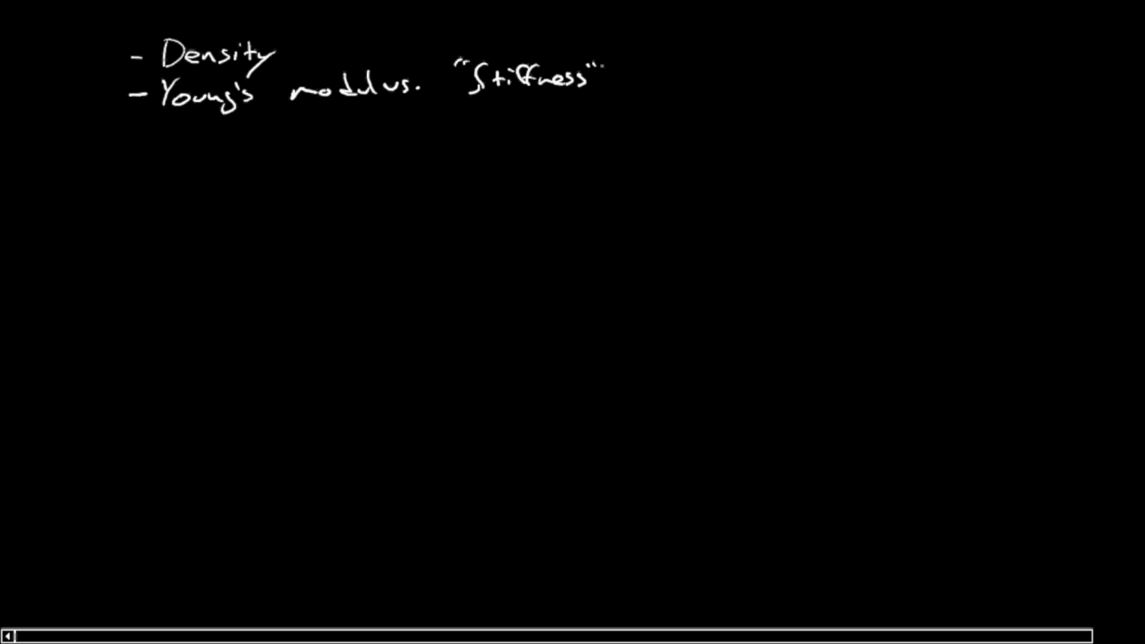
# Draw the chart axes, label them Young's Mod E and Density ρ, and annotate ρ as rho with a yellow arrow.
pyautogui.moveTo(368, 144); pyautogui.dragTo(347, 462)
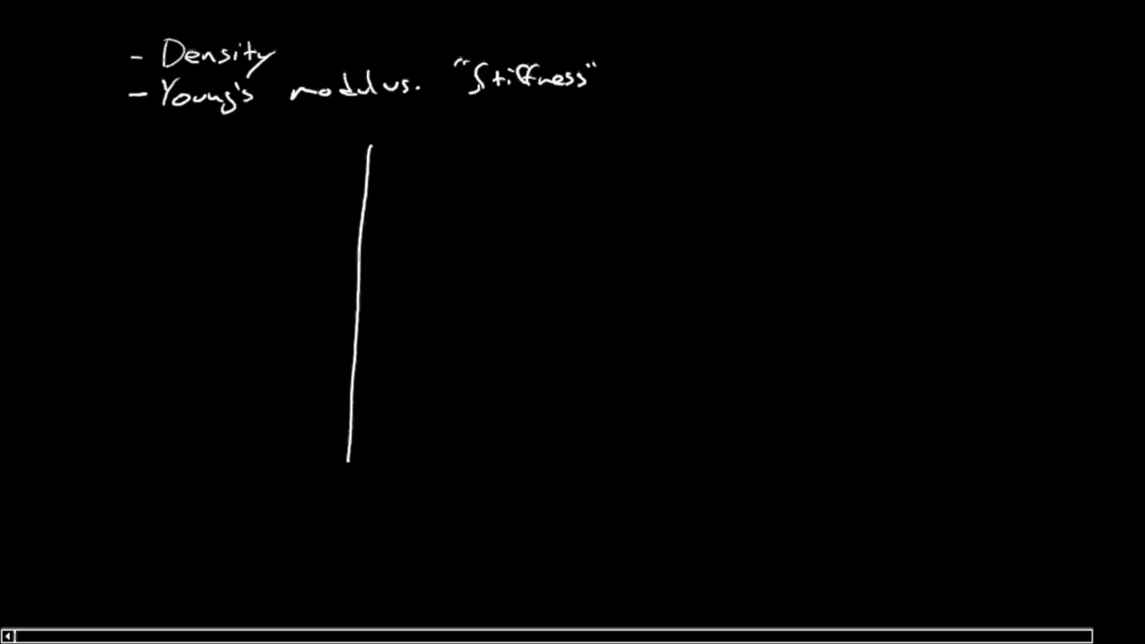
pyautogui.moveTo(348, 479); pyautogui.dragTo(934, 483)
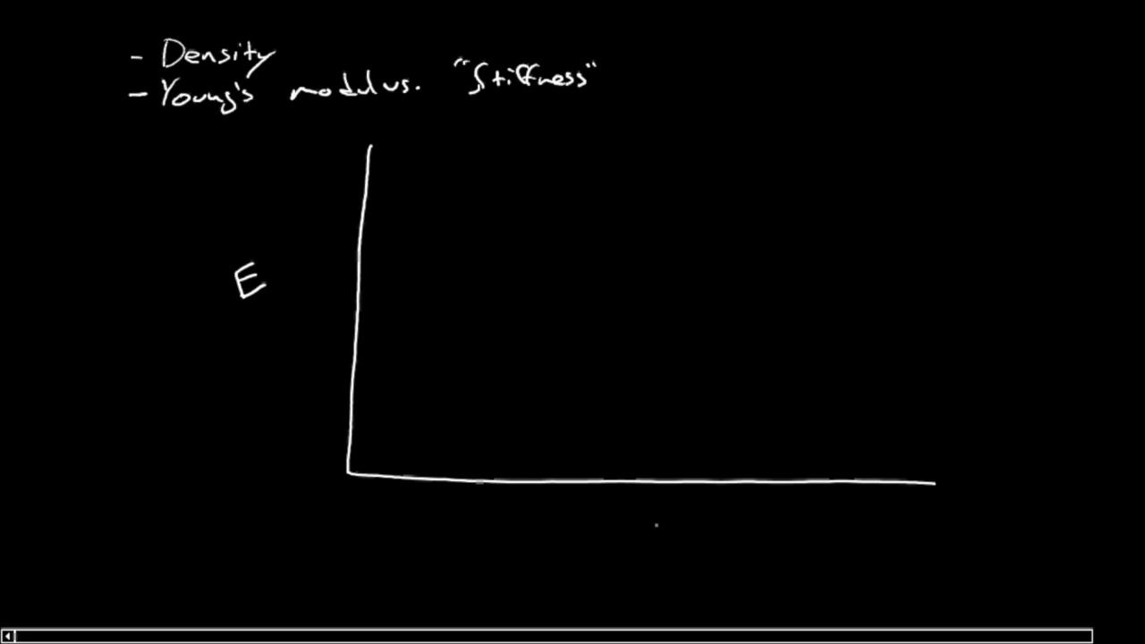
pyautogui.click(562, 523)
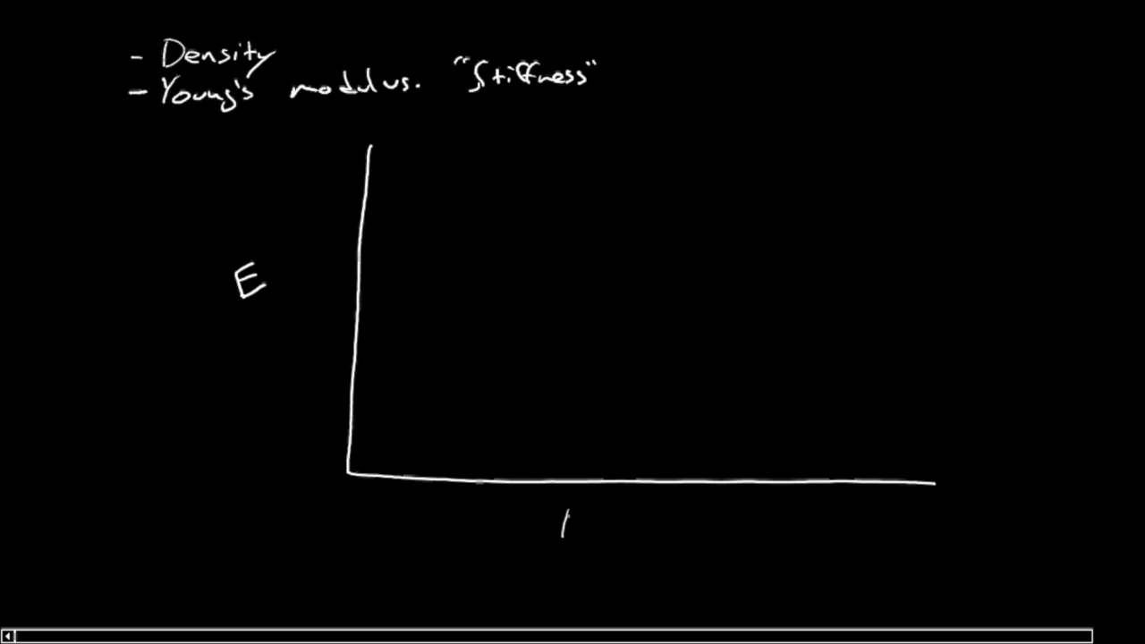
pyautogui.write('ρ')
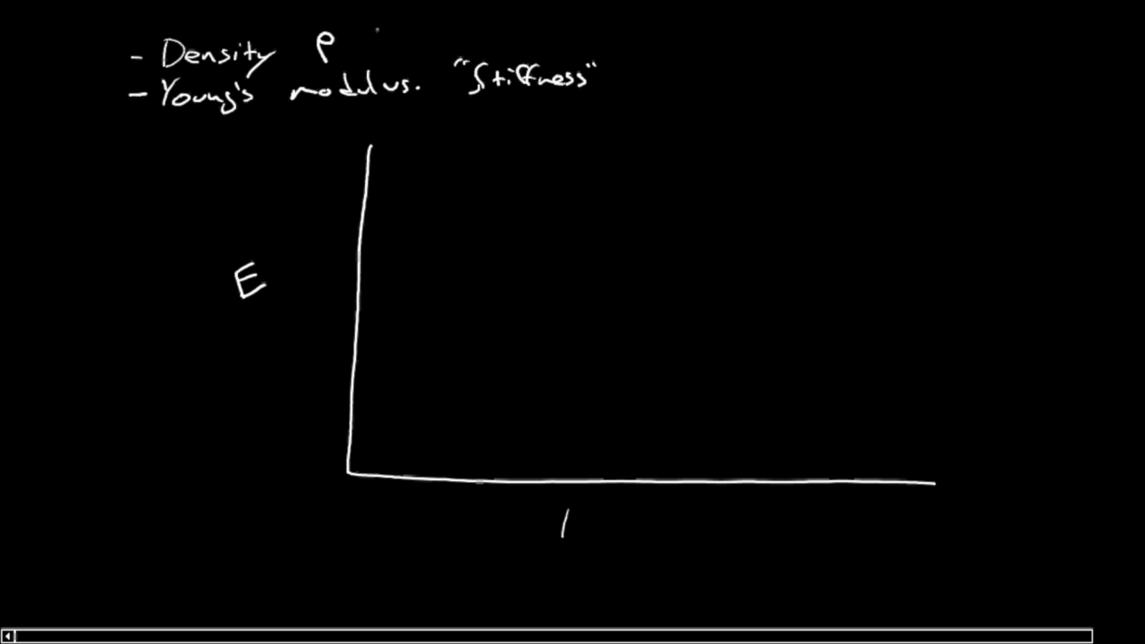
pyautogui.moveTo(339, 39); pyautogui.dragTo(379, 22)
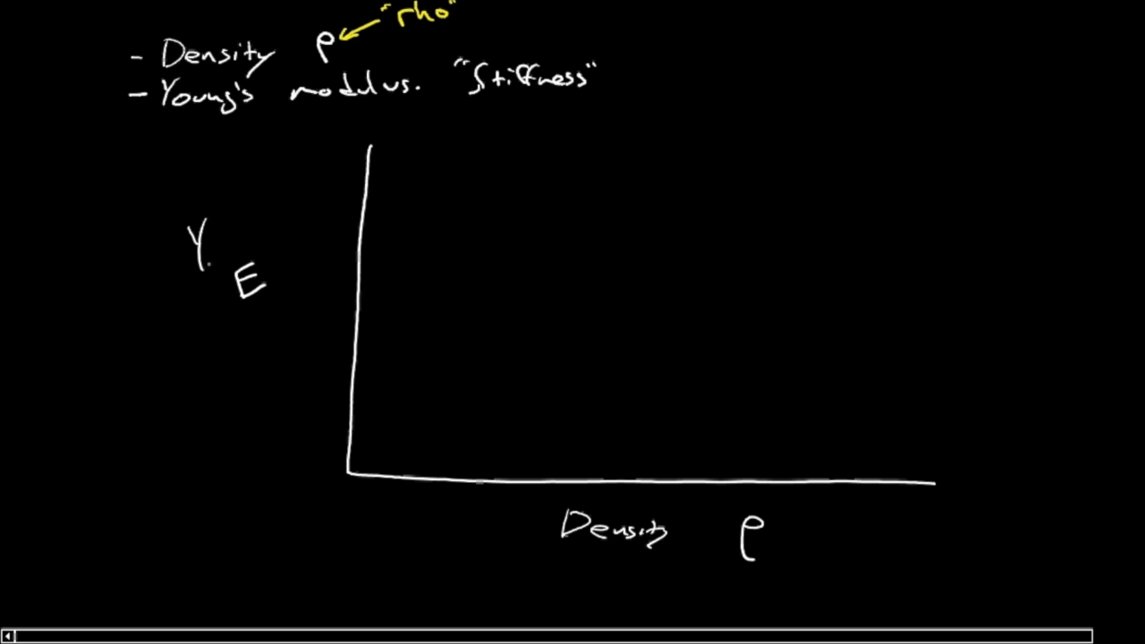
pyautogui.write("Young's")
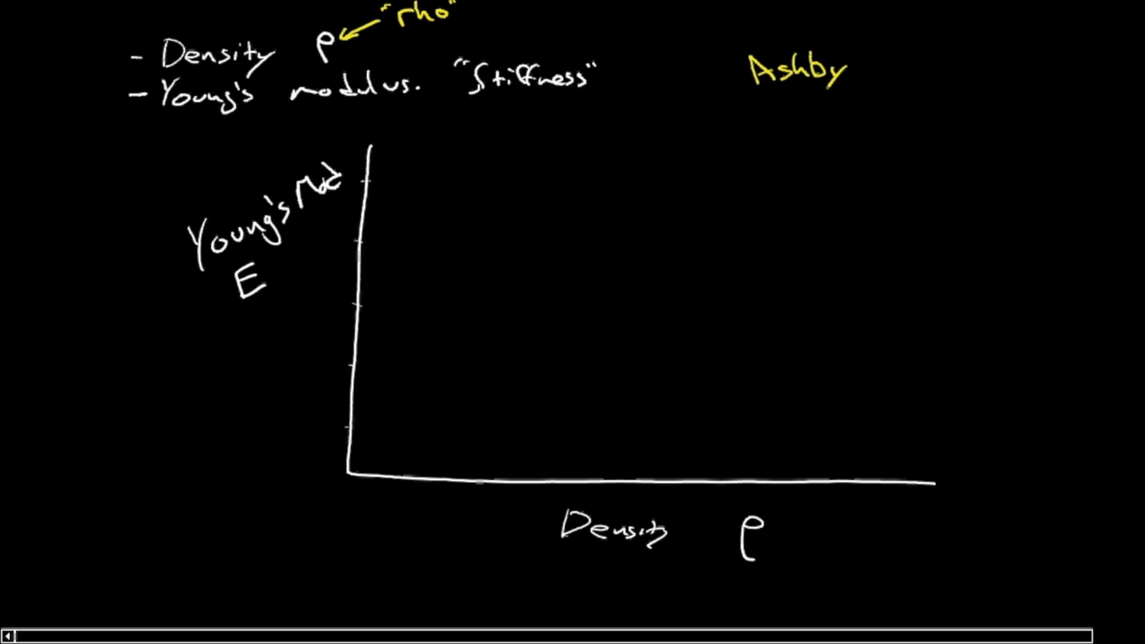
# Complete the title as "Ashby Charts" after the existing word Ashby.
pyautogui.write('Cl')
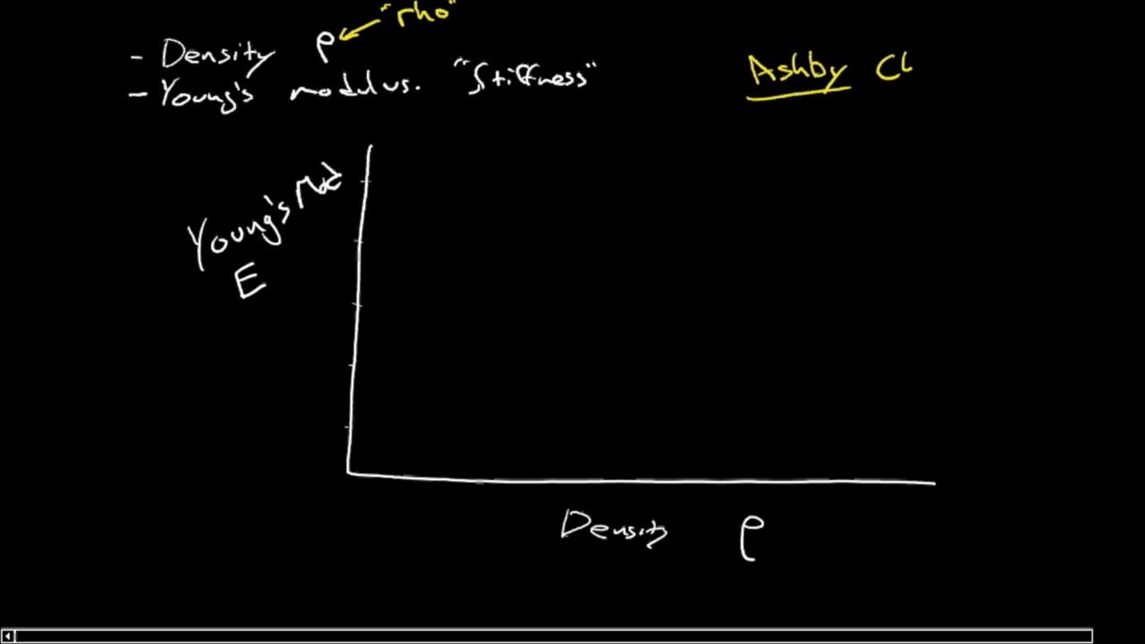
pyautogui.write('Charts')
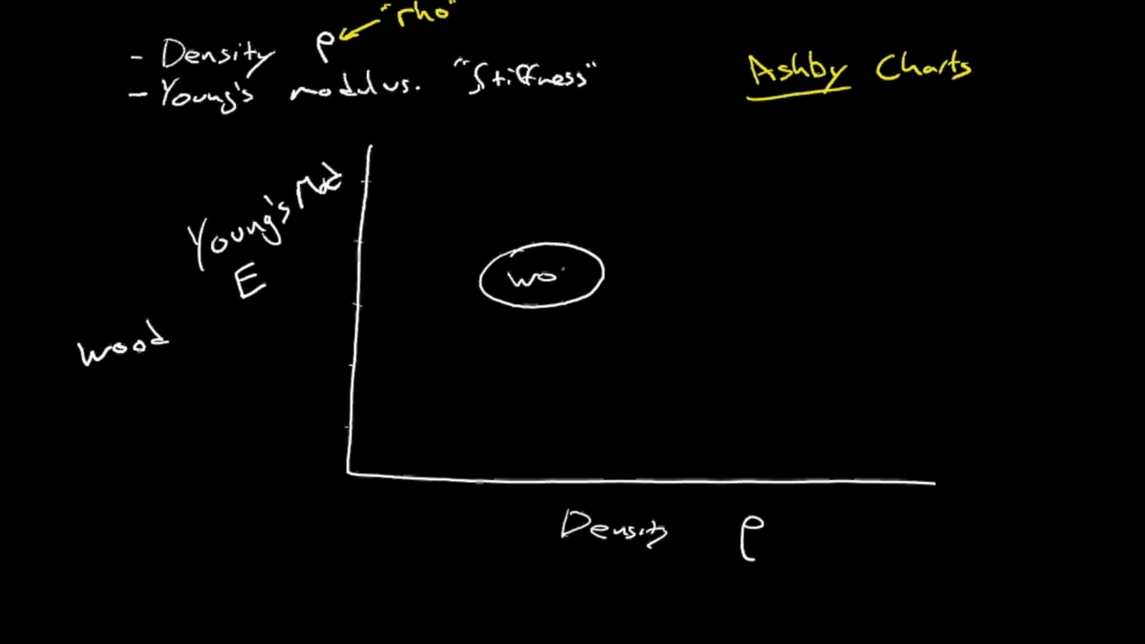
# Label the ellipse "wood", add a larger "metals" ellipse upper right, and list metals beside wood.
pyautogui.write('wood')
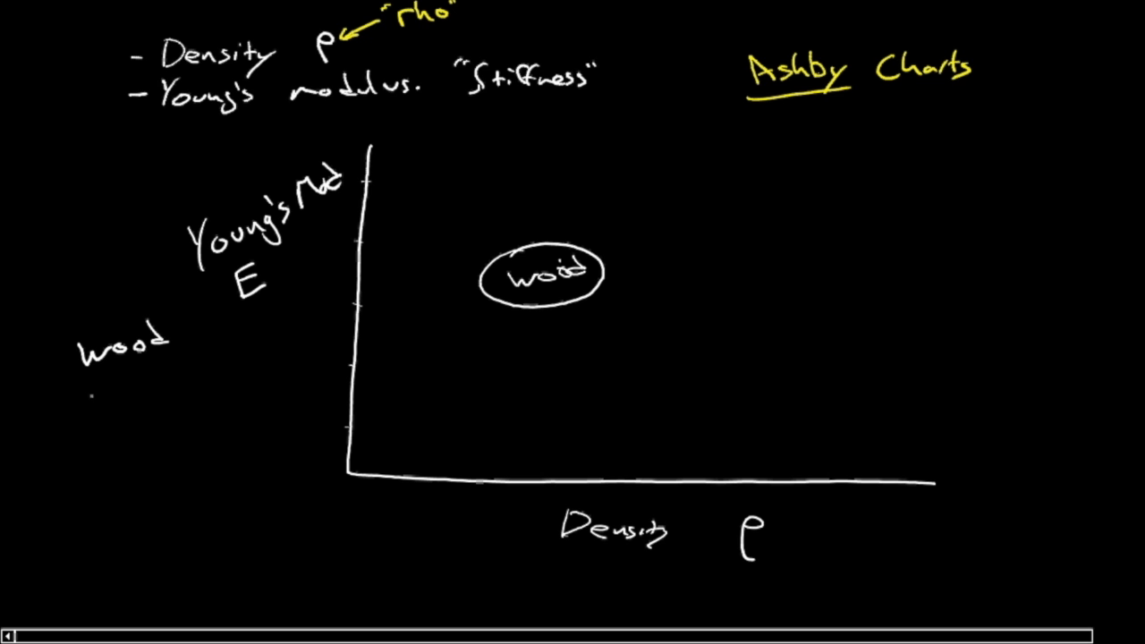
pyautogui.write('metals.')
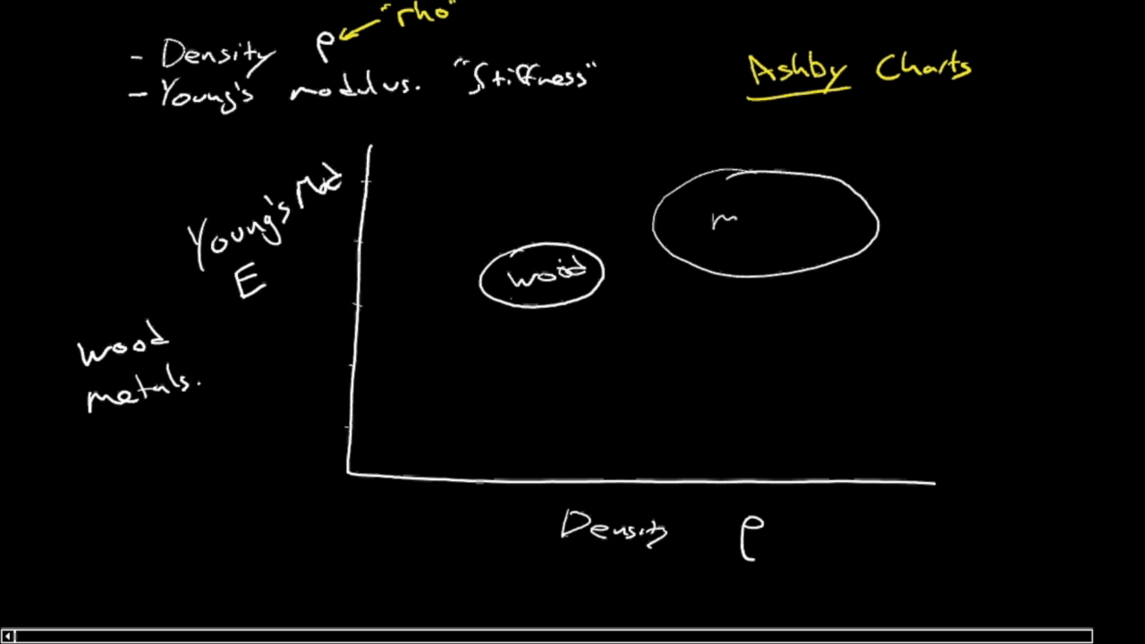
pyautogui.write('metals')
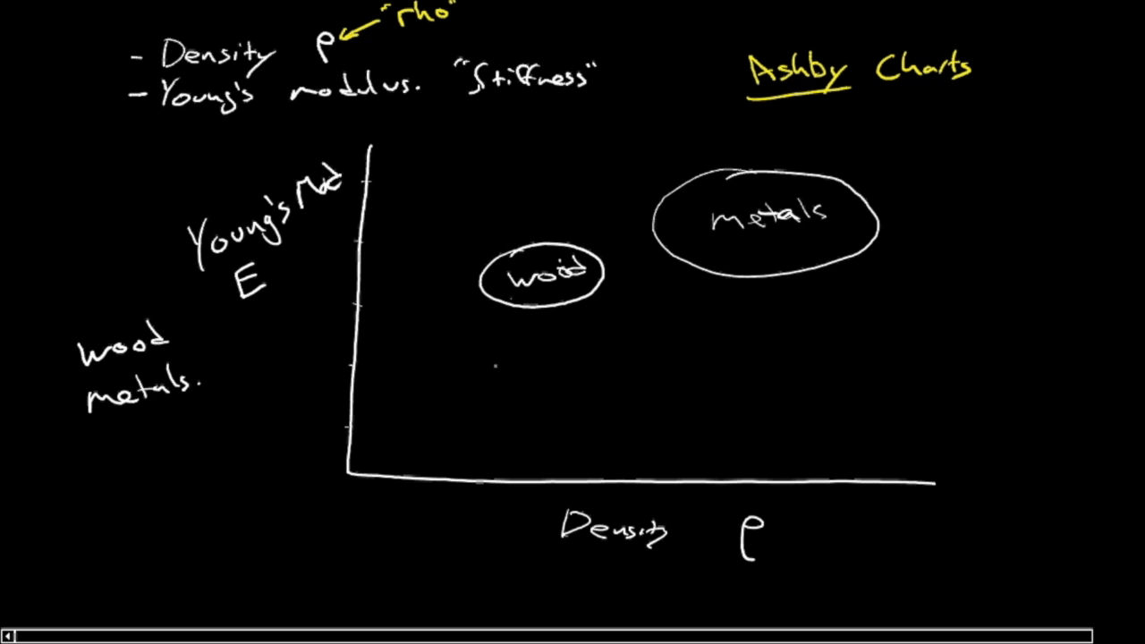
# Draw a foam ellipse at the chart's lower left and write CFRP above the wood region.
pyautogui.moveTo(456, 344); pyautogui.dragTo(420, 451)
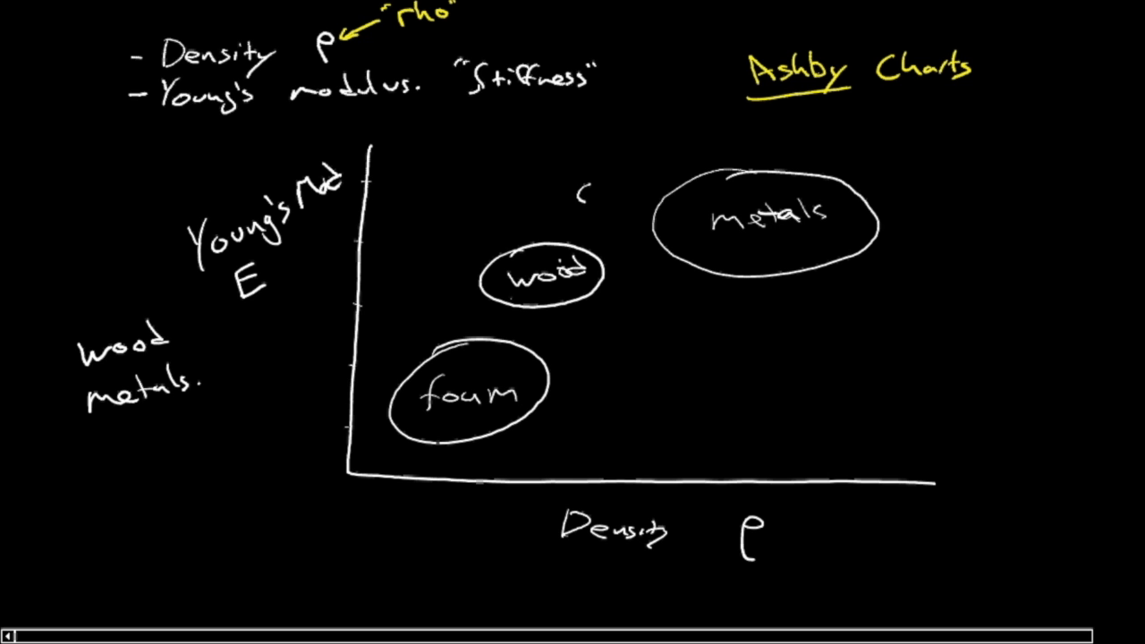
pyautogui.write('CFP')
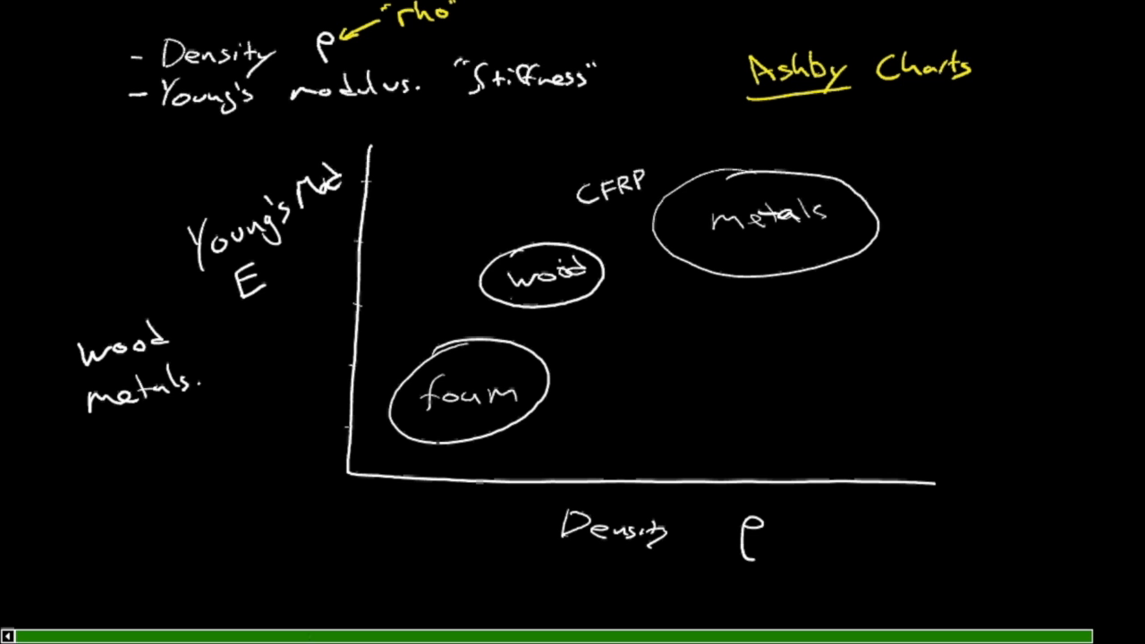
# Write the note "CFRP → carbon fibre reinforced poly…" below the materials list.
pyautogui.write('CFP')
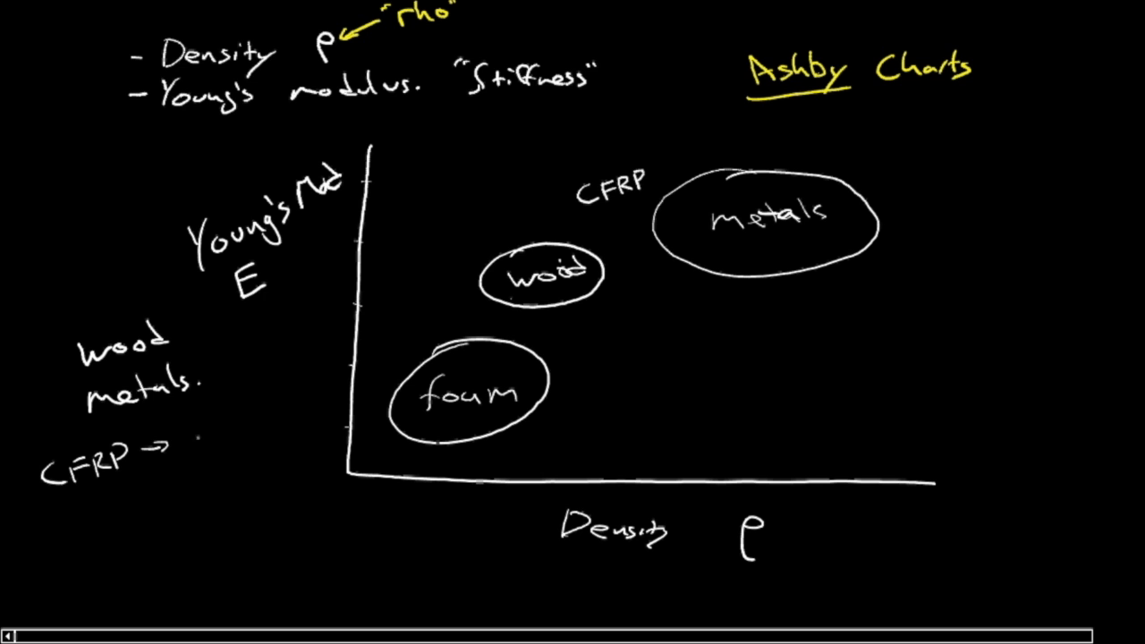
pyautogui.write('carb.')
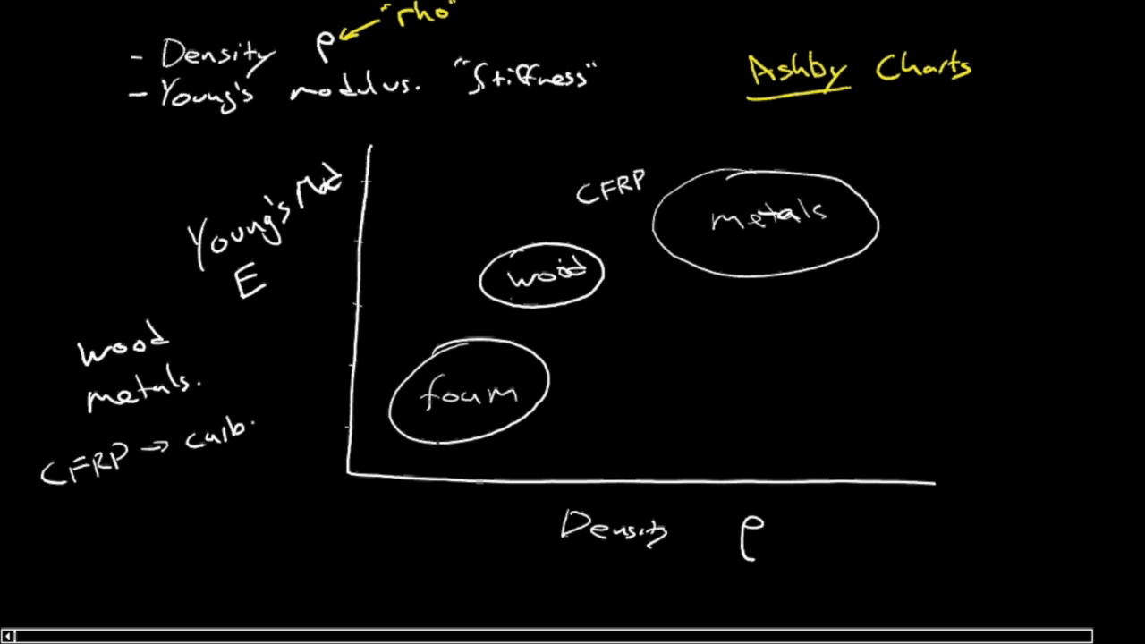
pyautogui.write('carbon')
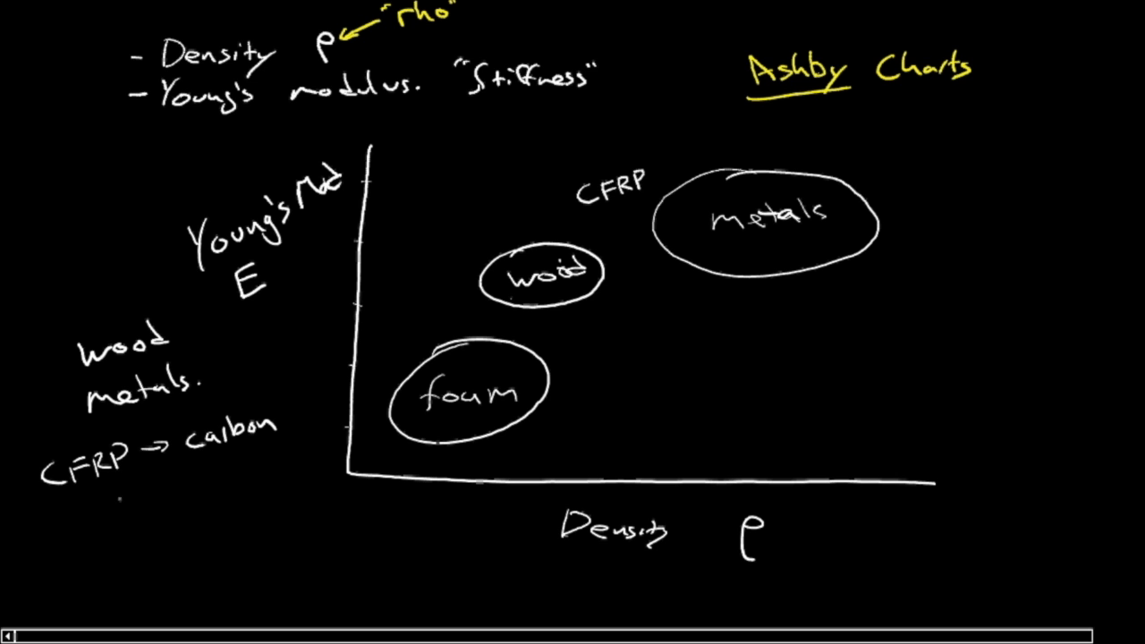
pyautogui.write('f.b.')
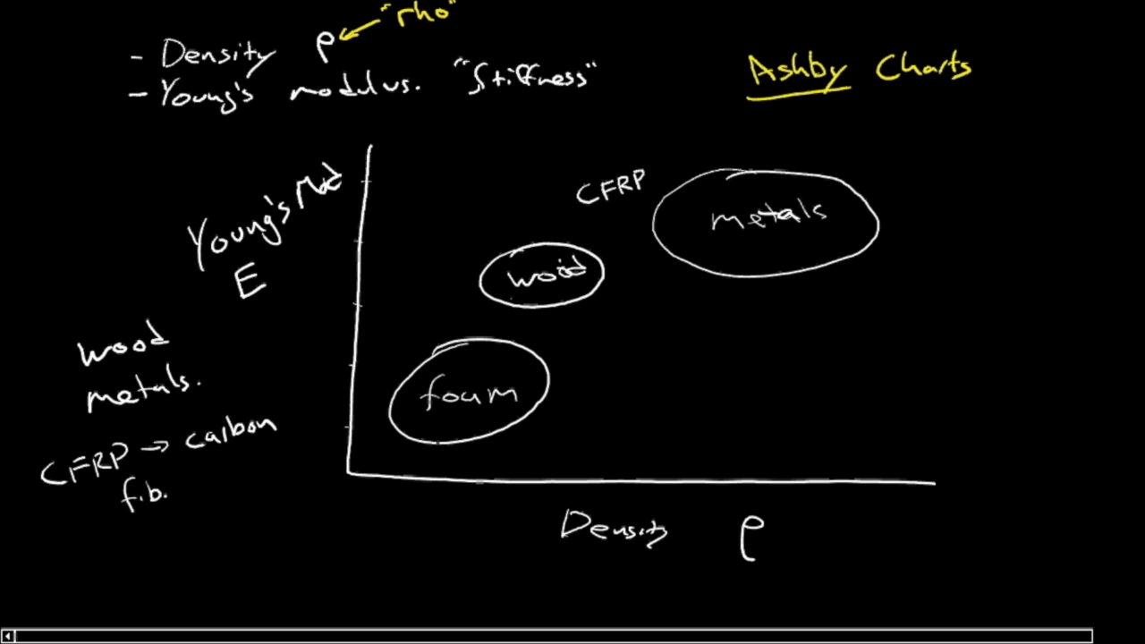
pyautogui.write('fibre')
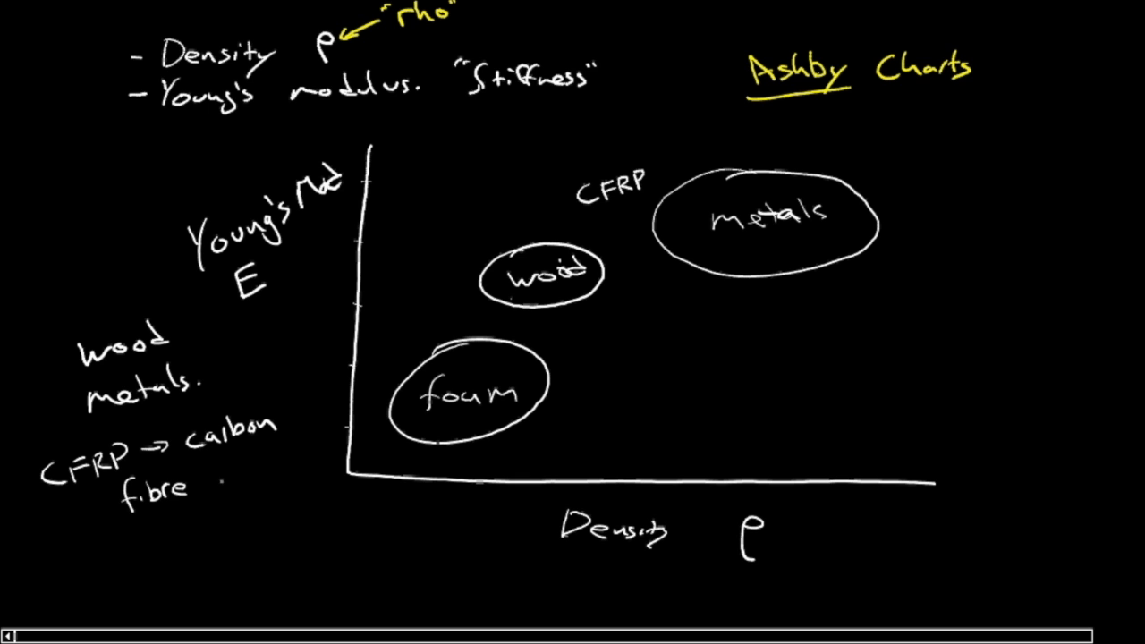
pyautogui.write('reinfo')
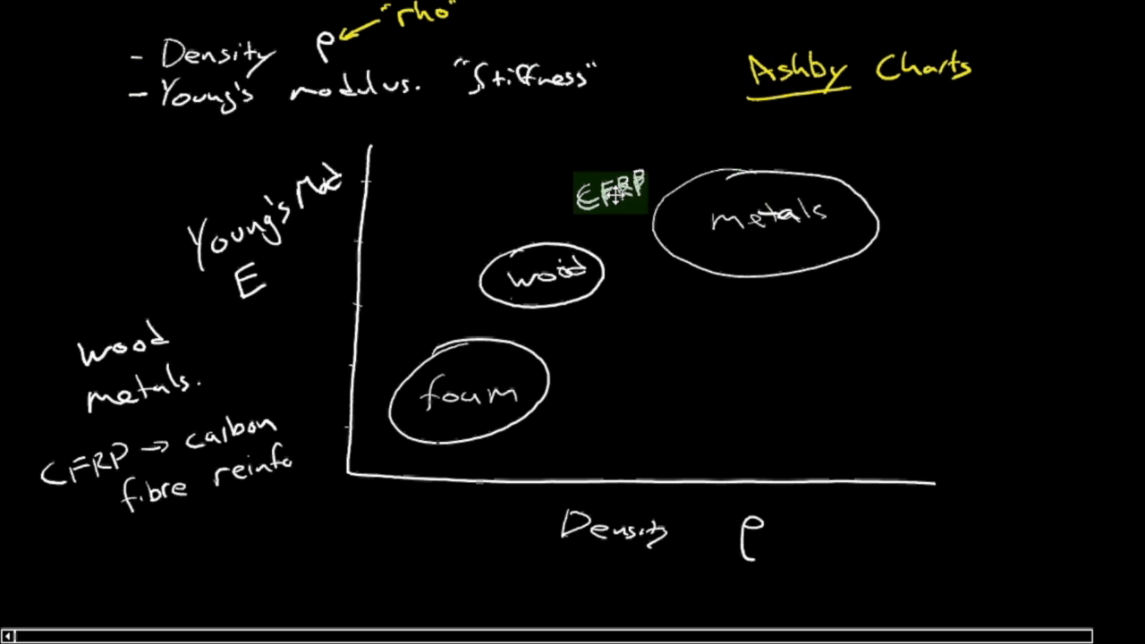
pyautogui.click(612, 197)
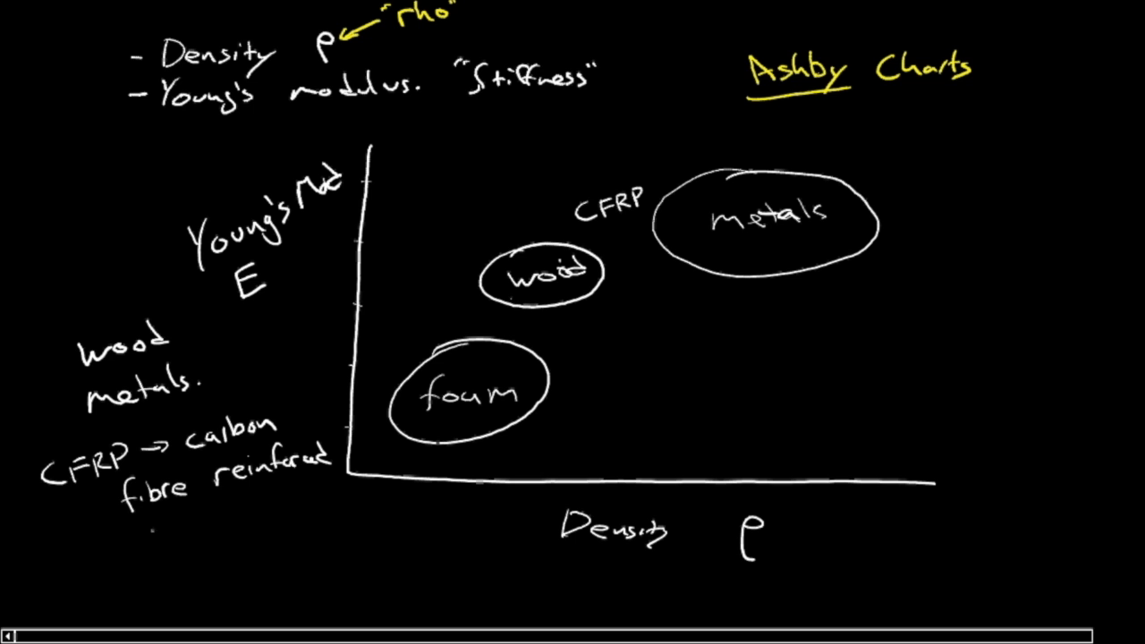
pyautogui.write('polyu')
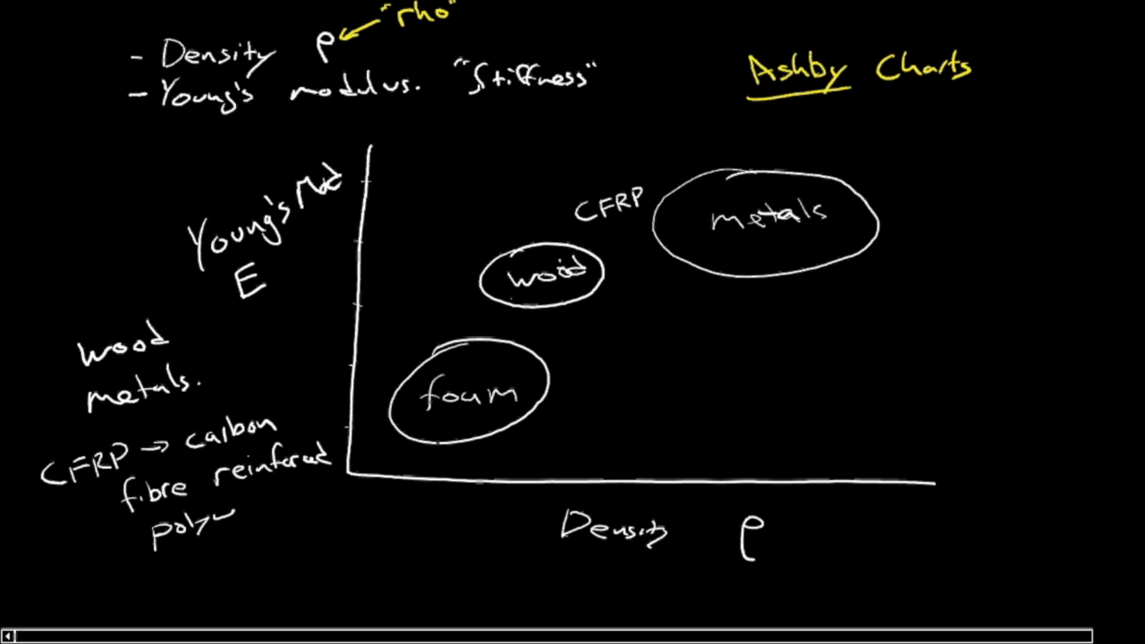